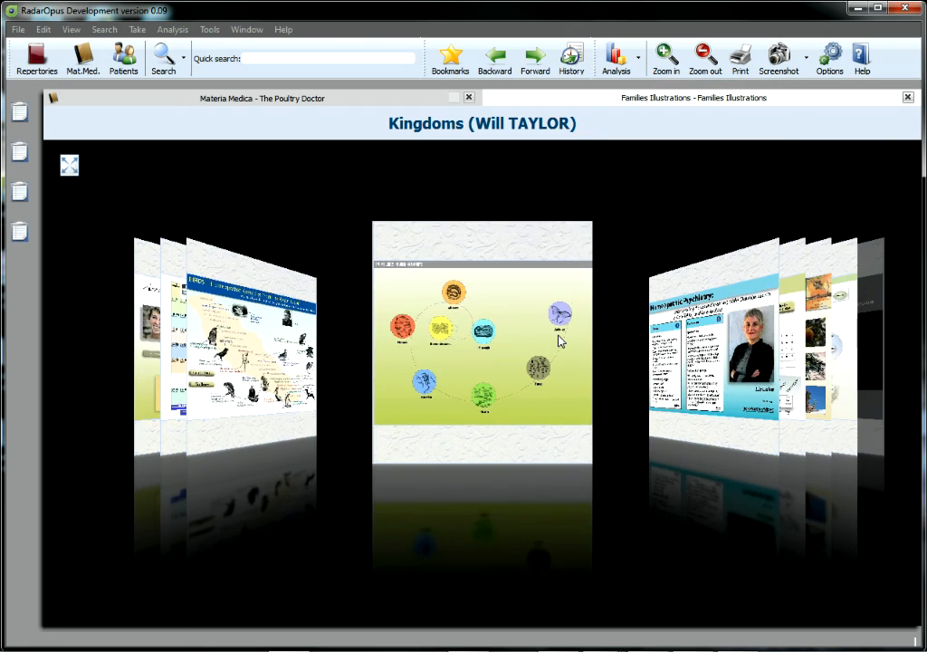
pyautogui.moveTo(774, 286)
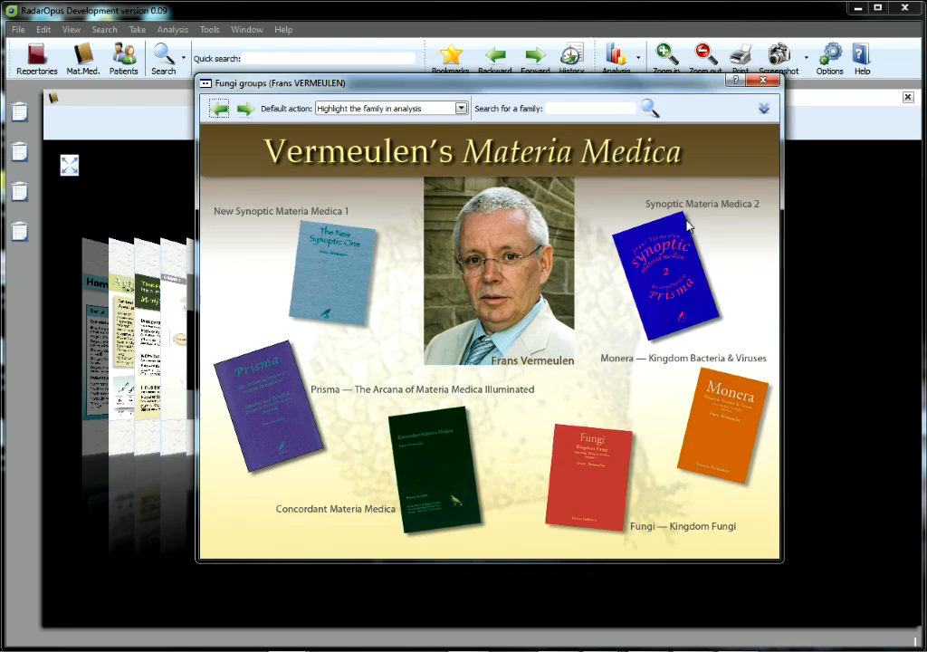
# - Open Frans Vermeulen's Fungi groups slide in the Families Illustrations cover-flow
pyautogui.click(763, 80)
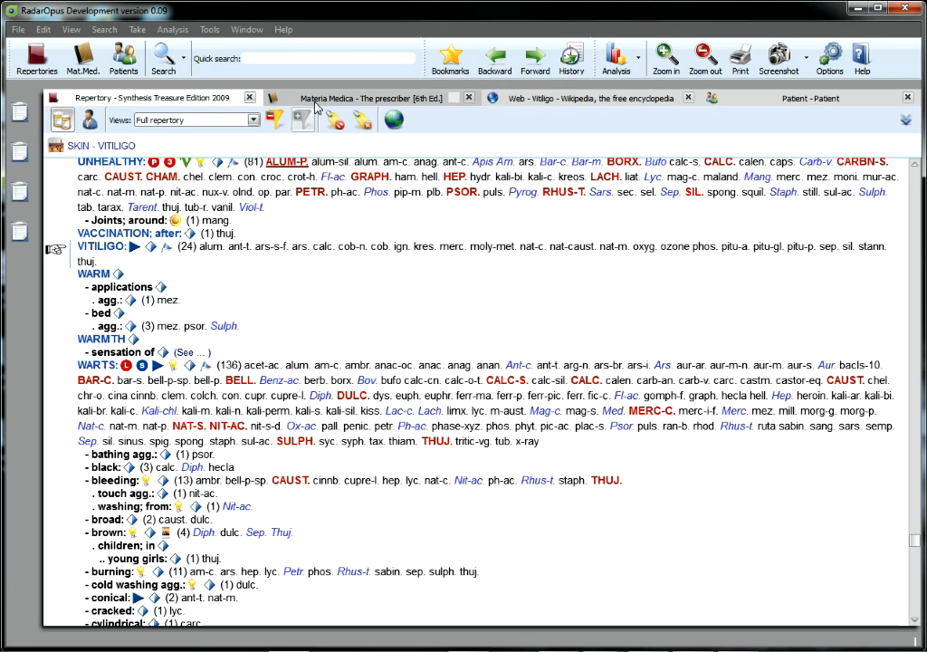
# - View The Prescriber Materia Medica, the patient record, then scroll the Wikipedia Vitiligo article
pyautogui.click(371, 97)
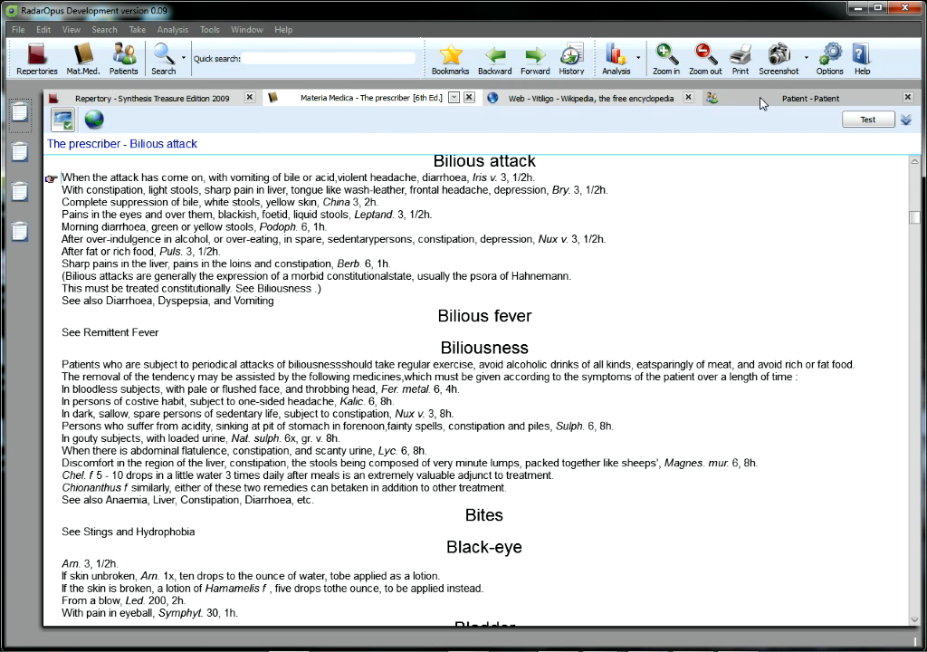
pyautogui.click(810, 98)
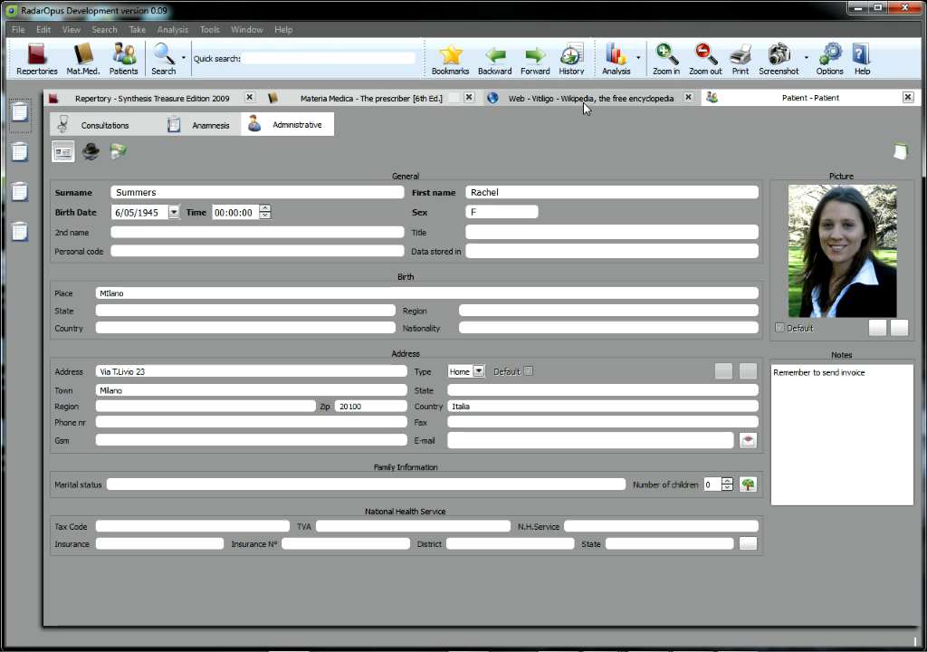
pyautogui.moveTo(556, 102)
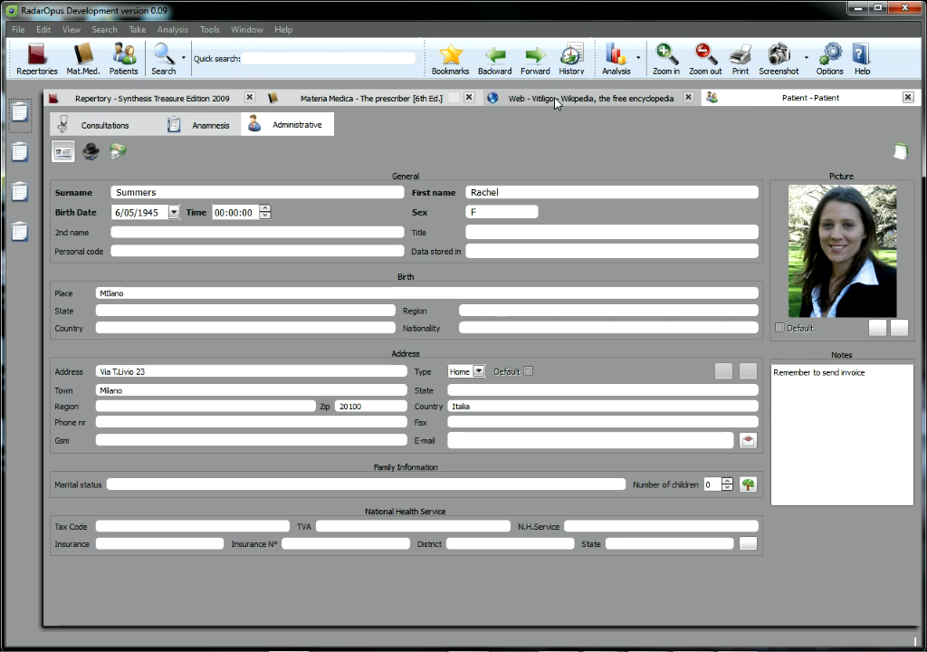
pyautogui.click(589, 97)
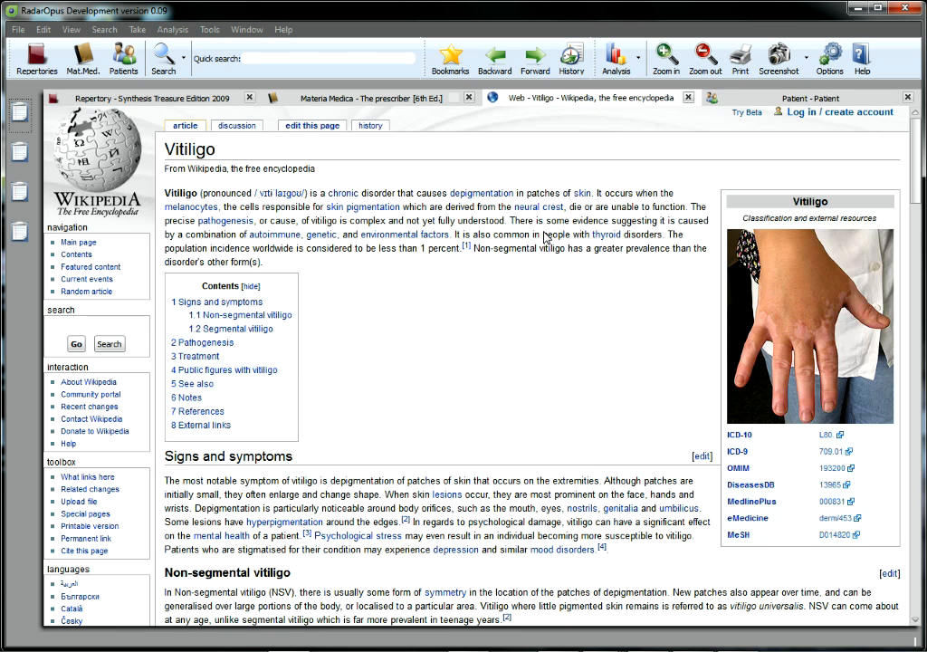
pyautogui.scroll(-3)
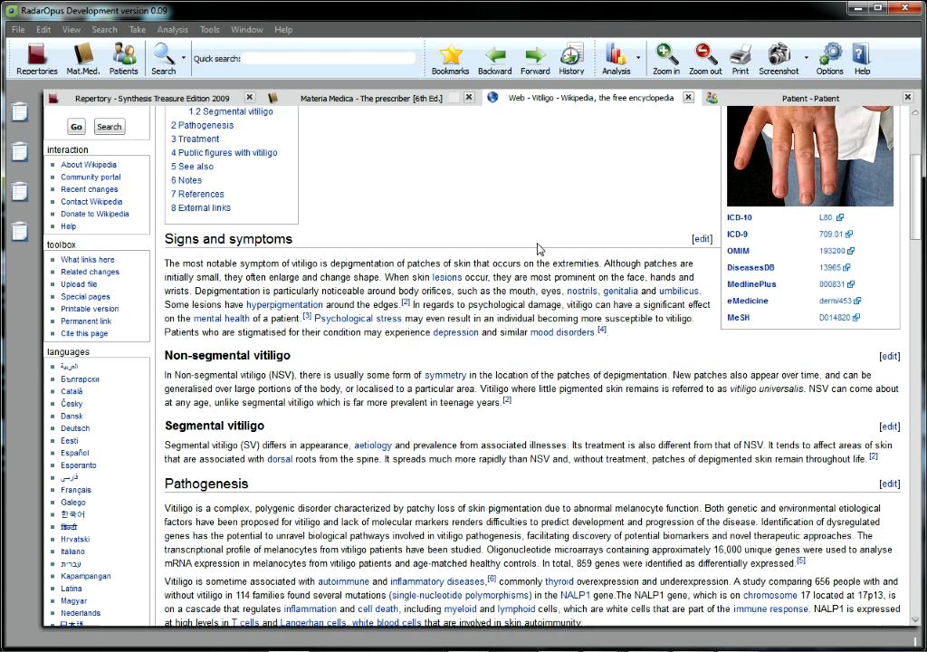
pyautogui.scroll(-3)
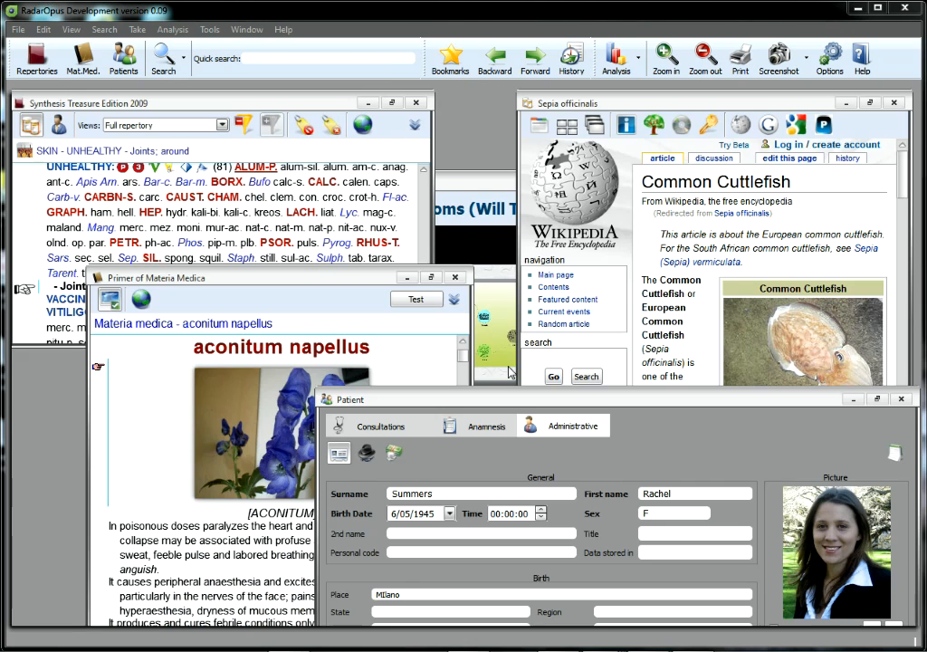
pyautogui.moveTo(229, 100)
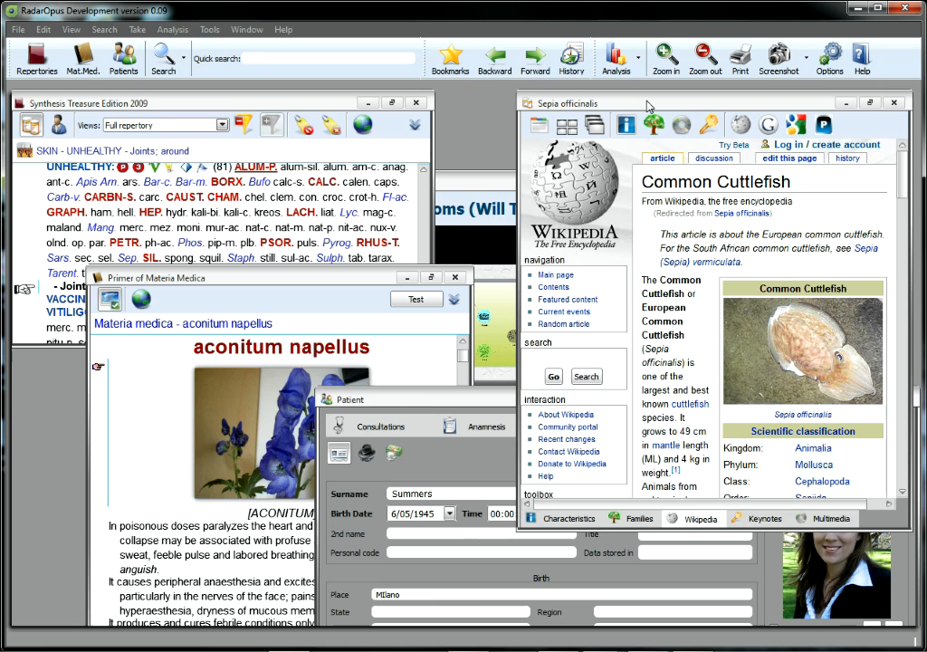
pyautogui.moveTo(457, 189)
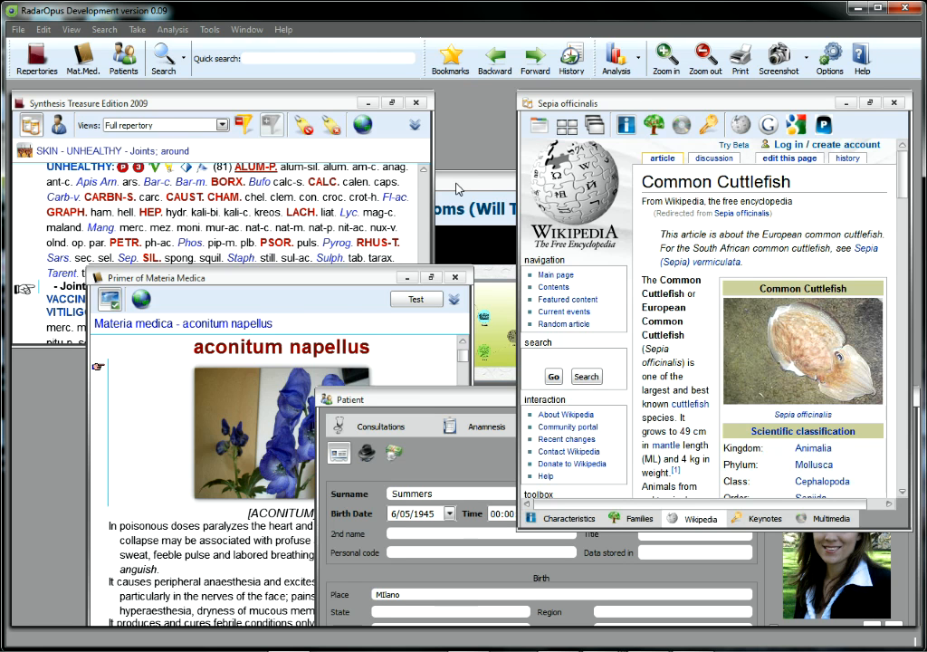
# - View Will Taylor's Kingdoms illustration, drill into the Plants circle, then close it
pyautogui.click(631, 517)
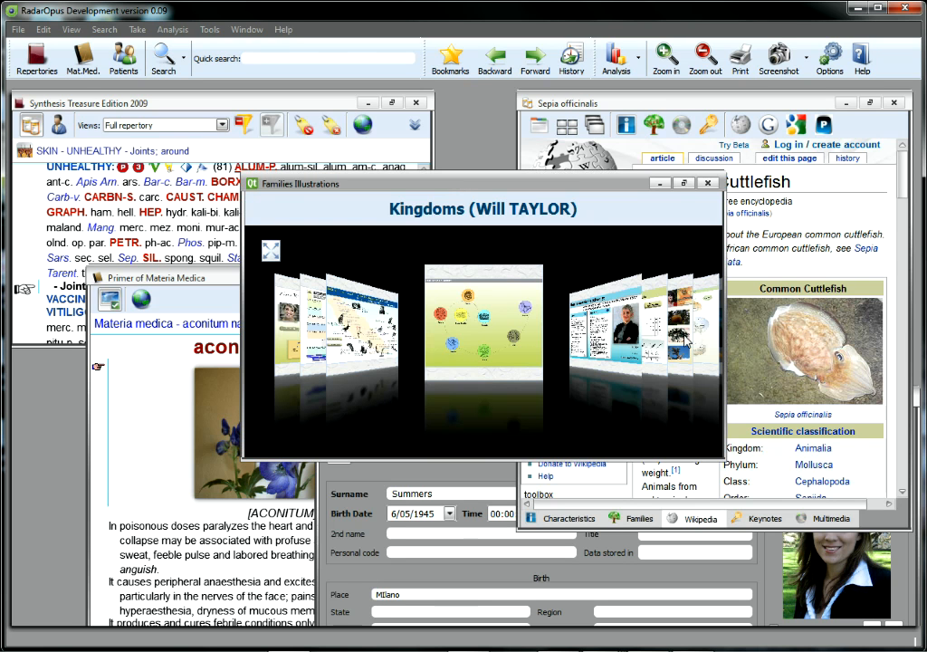
pyautogui.moveTo(530, 338)
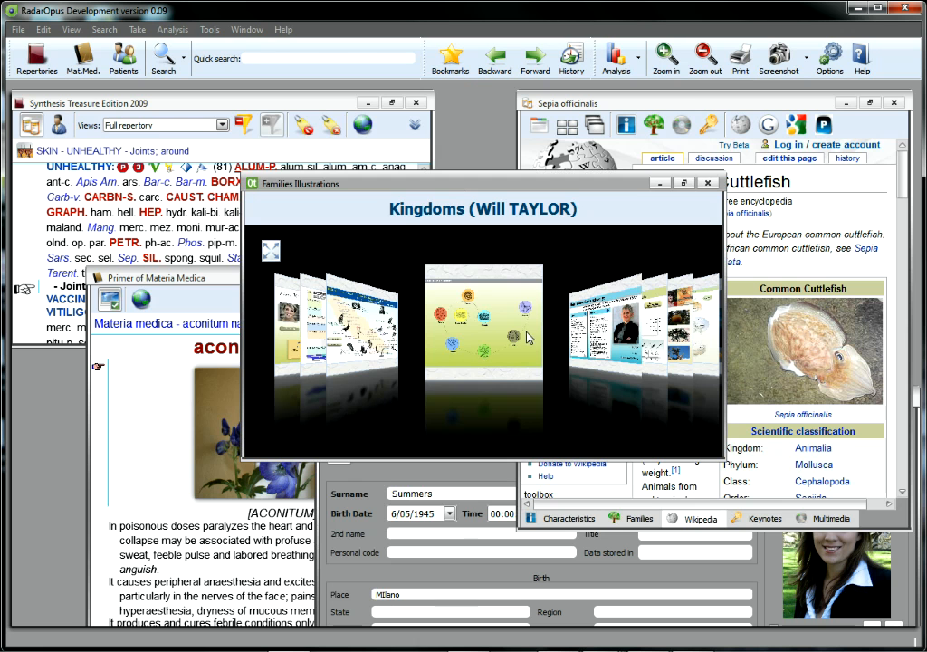
pyautogui.click(483, 351)
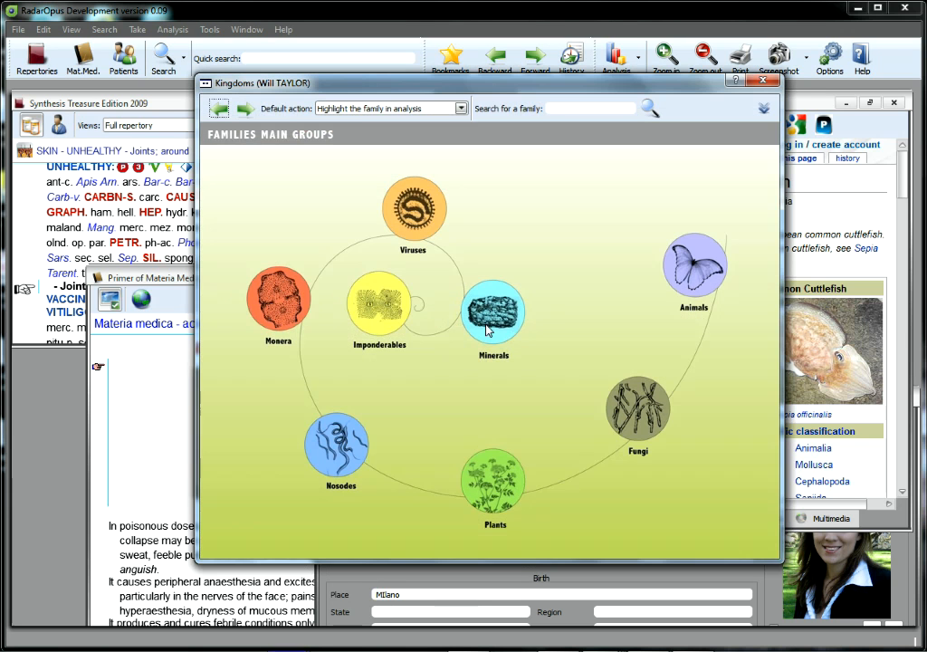
pyautogui.click(495, 489)
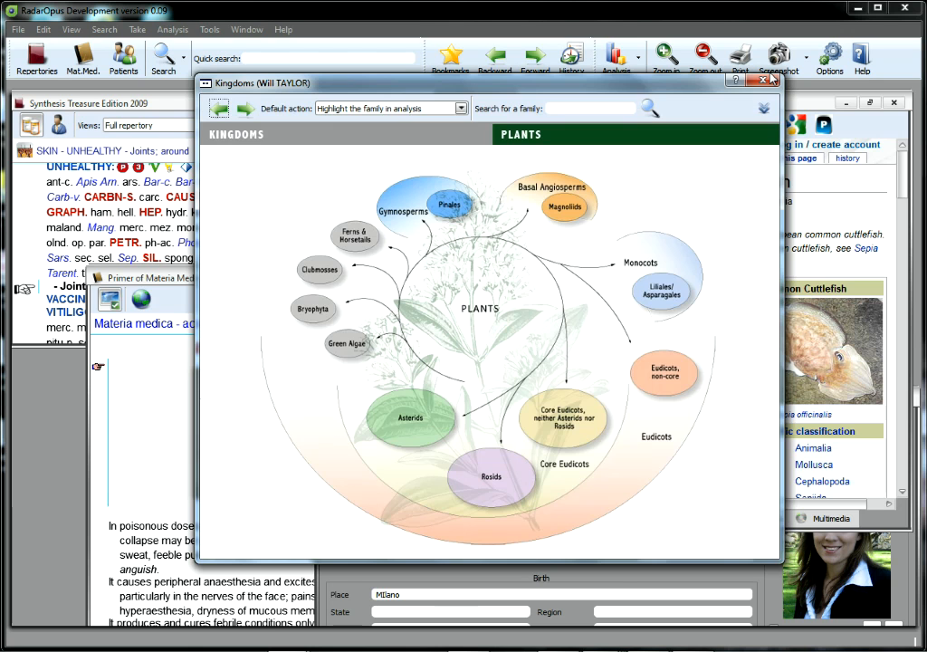
pyautogui.click(769, 79)
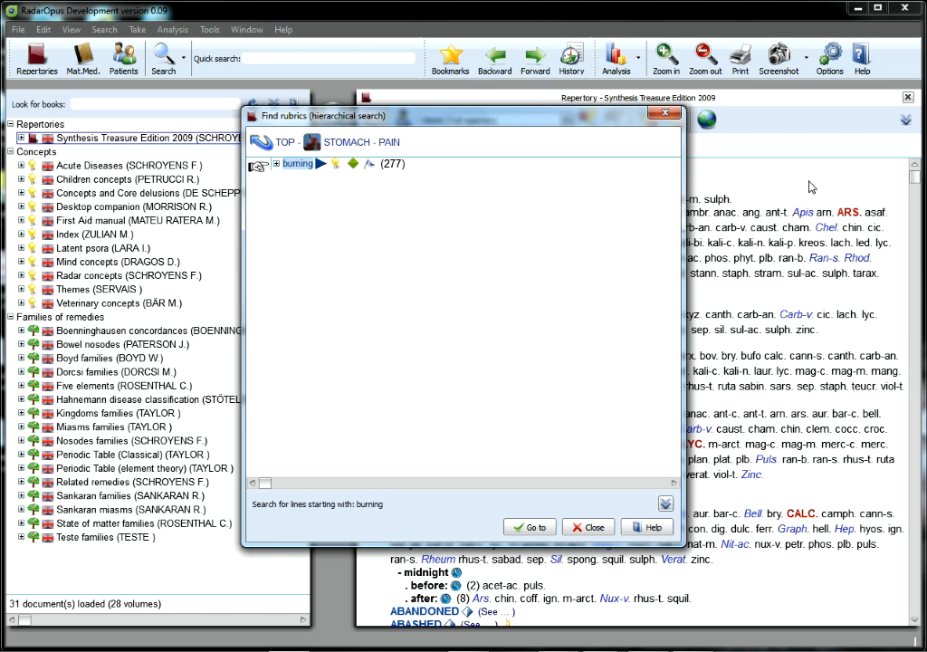
# - Close Find rubrics to get a blank Words to search panel on Synthesis Treasure
pyautogui.click(279, 163)
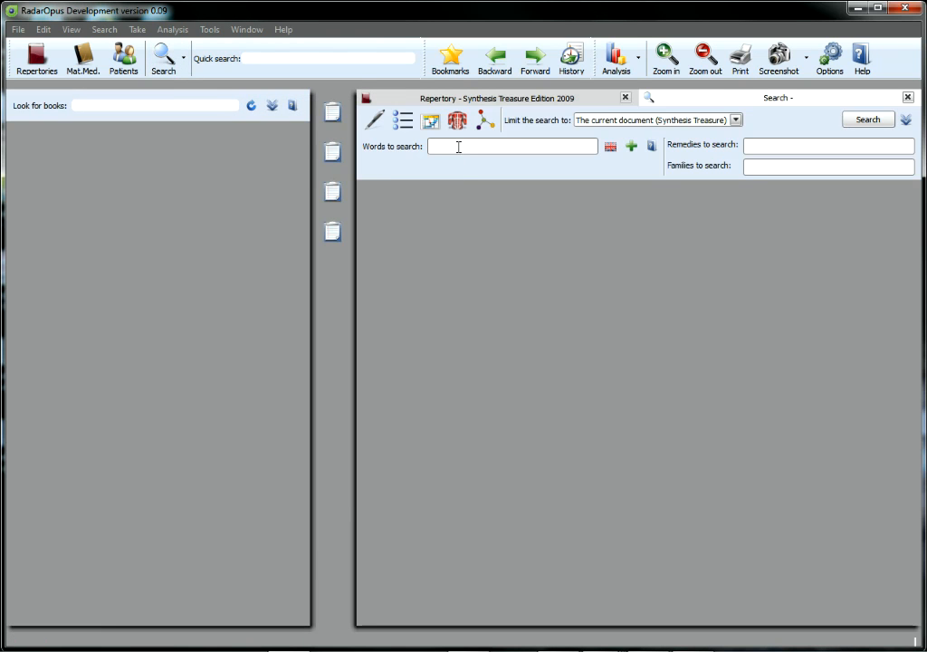
# - Run a word search for 'desire chocolate' and show the Archibel Keynotes Radar matches
pyautogui.write('desire chocolate')
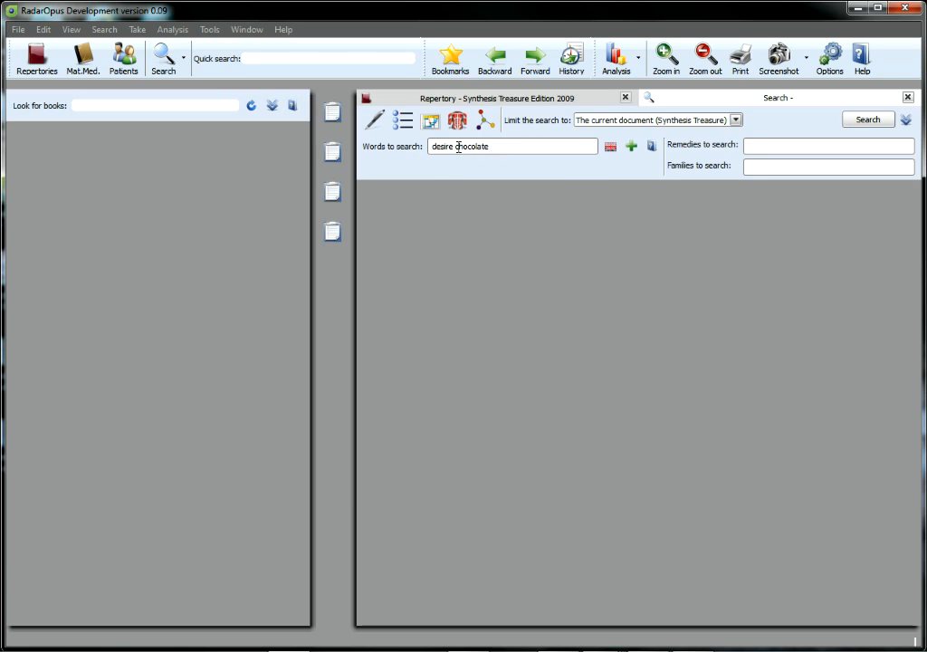
pyautogui.click(866, 118)
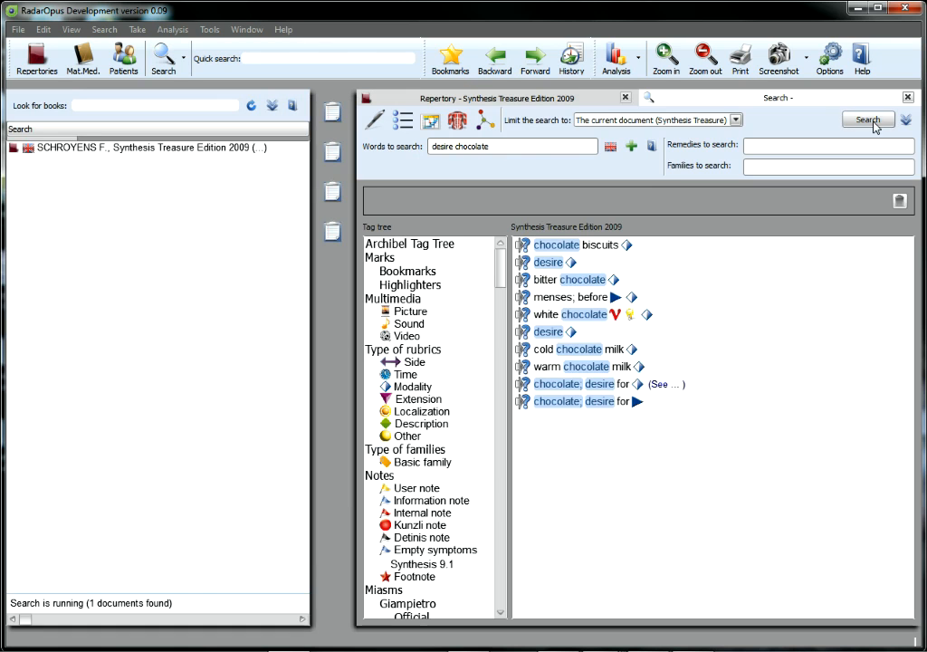
pyautogui.click(866, 118)
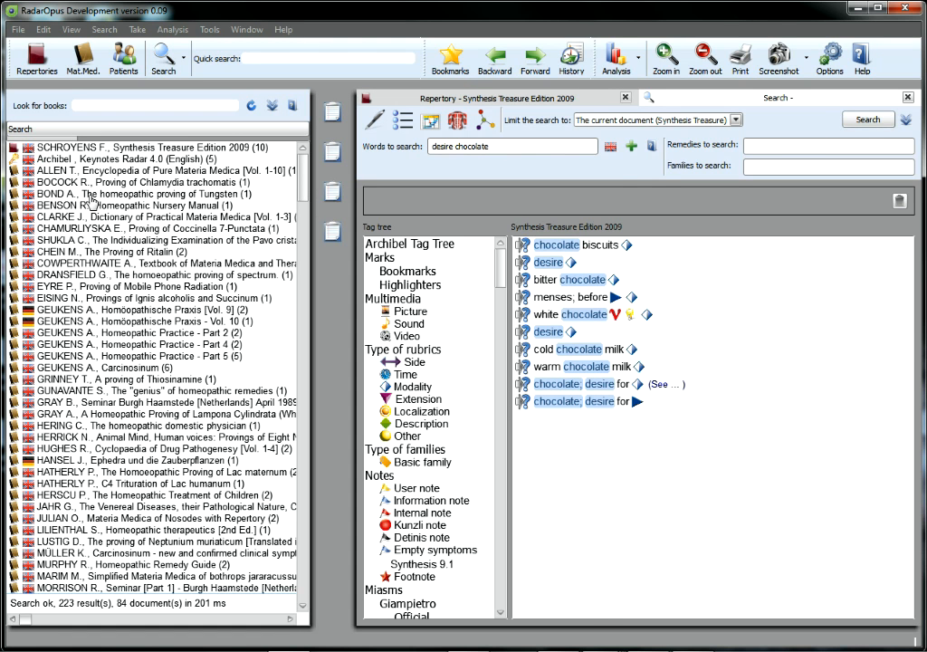
pyautogui.moveTo(81, 166)
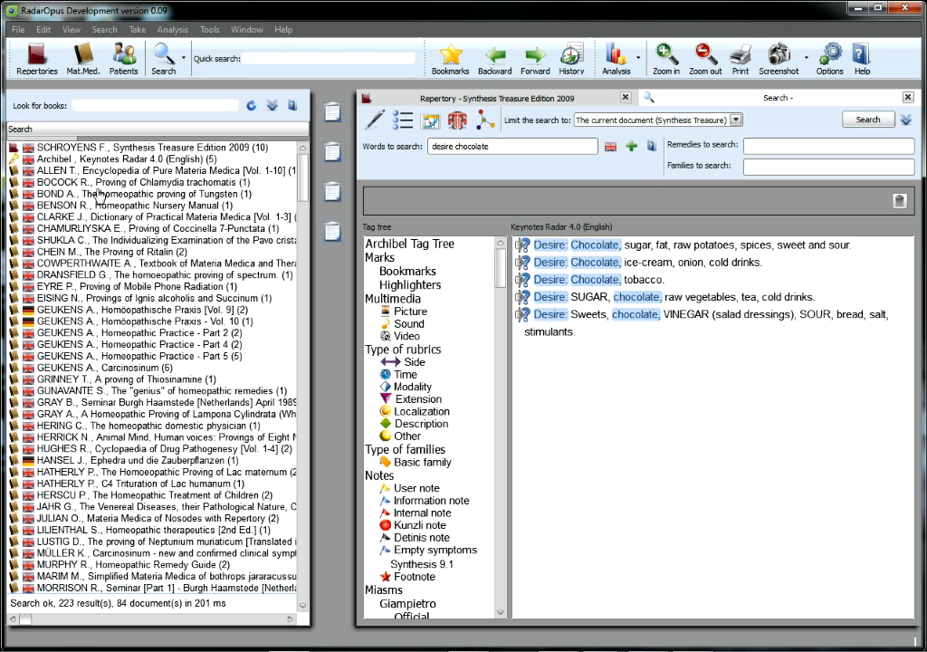
pyautogui.moveTo(61, 235)
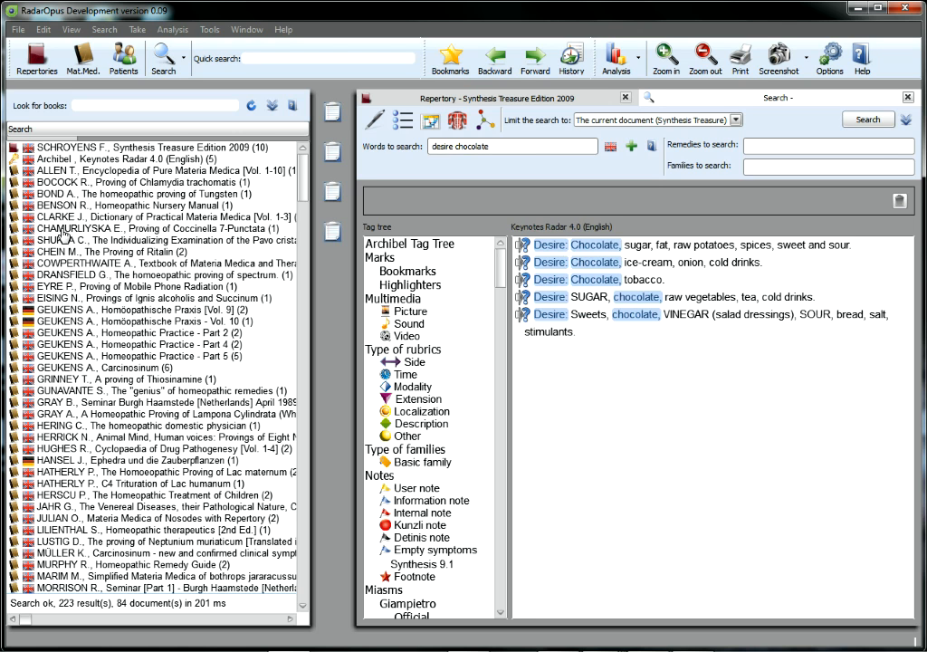
pyautogui.moveTo(65, 232)
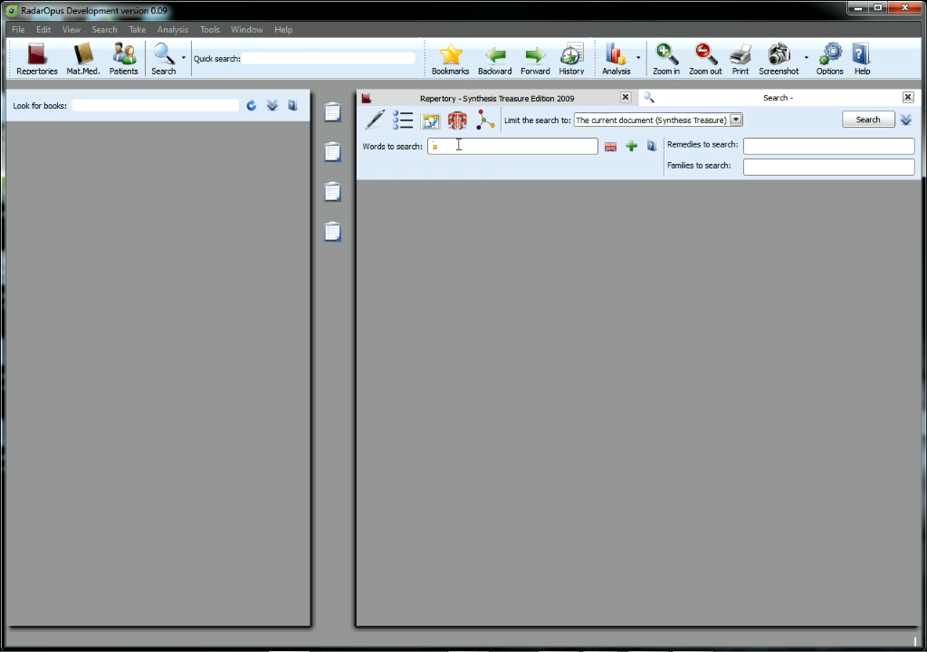
# - Fill the word search with 'air open amel', remedy puls. and family snakes
pyautogui.write('ar o')
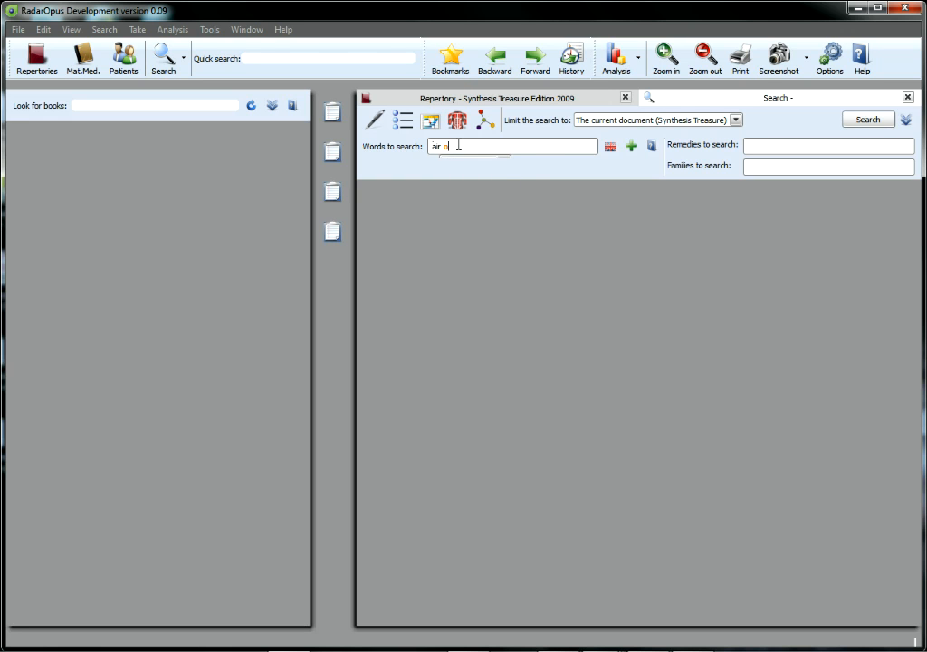
pyautogui.write('open,')
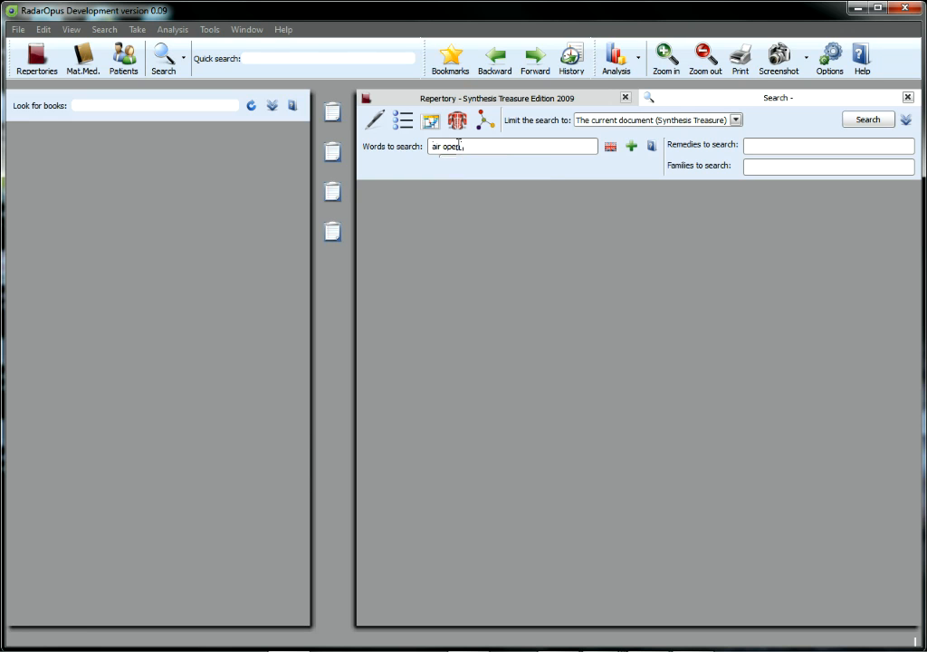
pyautogui.write('amel')
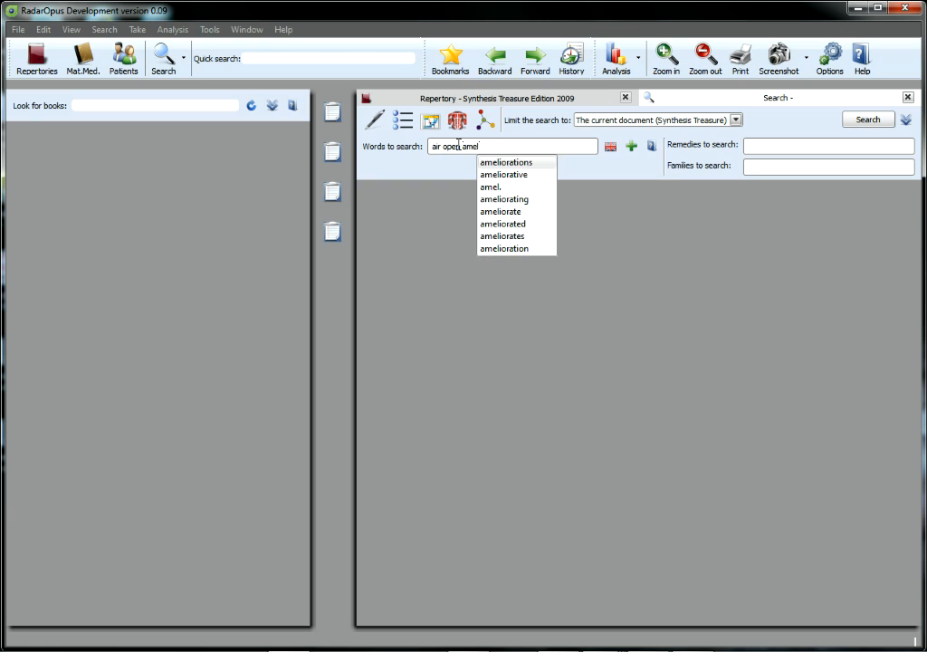
pyautogui.click(828, 145)
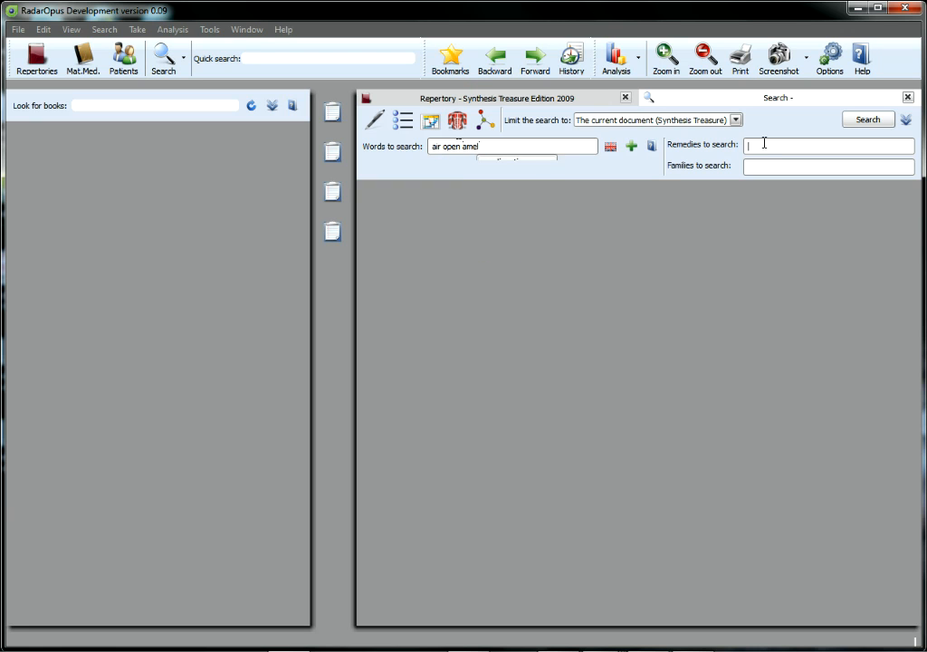
pyautogui.write('puls.')
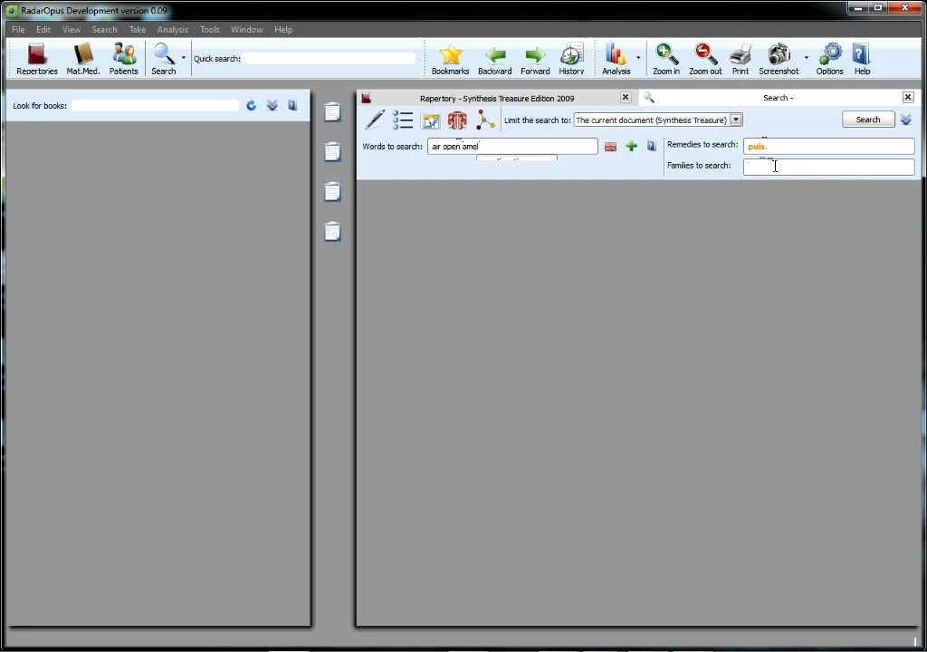
pyautogui.write('snakes')
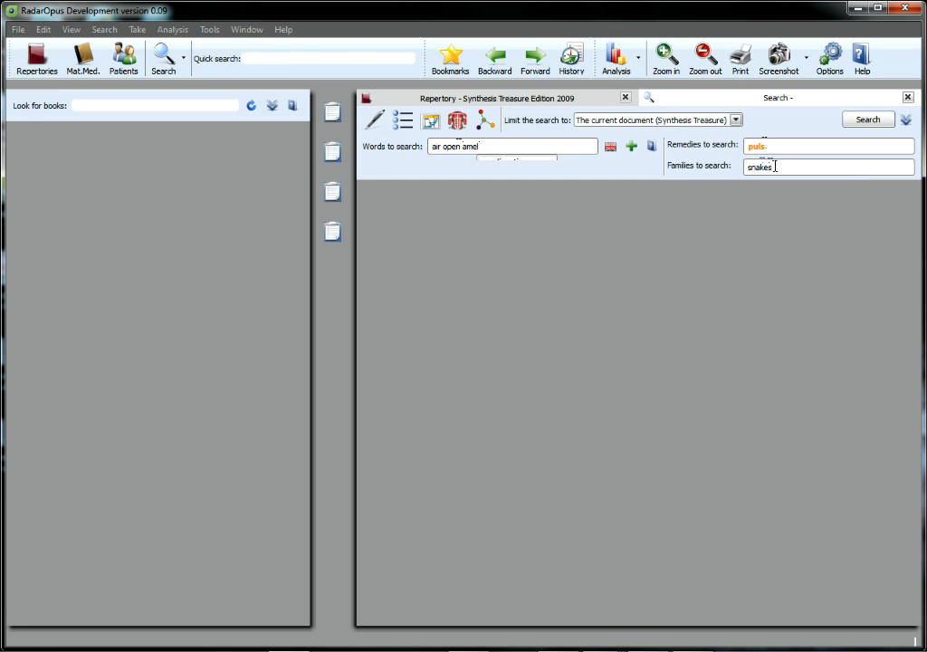
pyautogui.moveTo(780, 196)
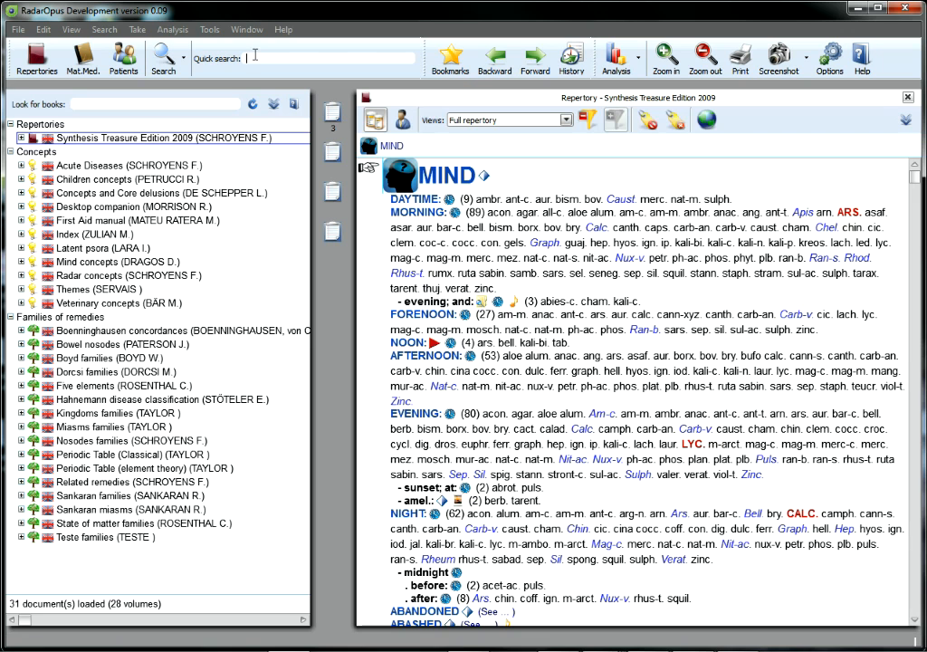
# - Enter 'fear c' in the toolbar Quick search field
pyautogui.write('fear c')
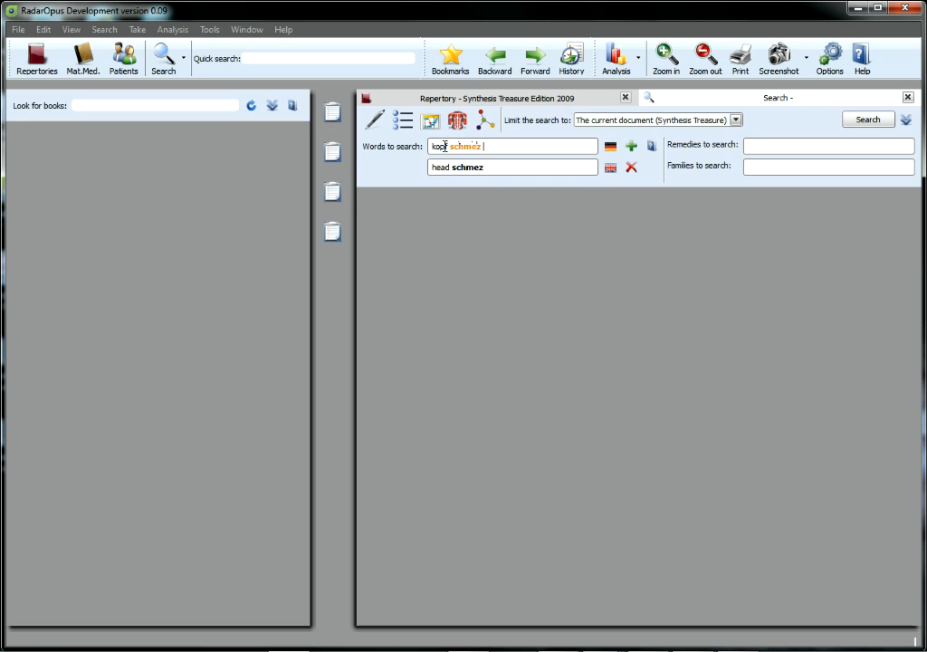
# - Accept the corrected German word schmerz, then type more search words
pyautogui.press('Backspace')
pyautogui.write('r')
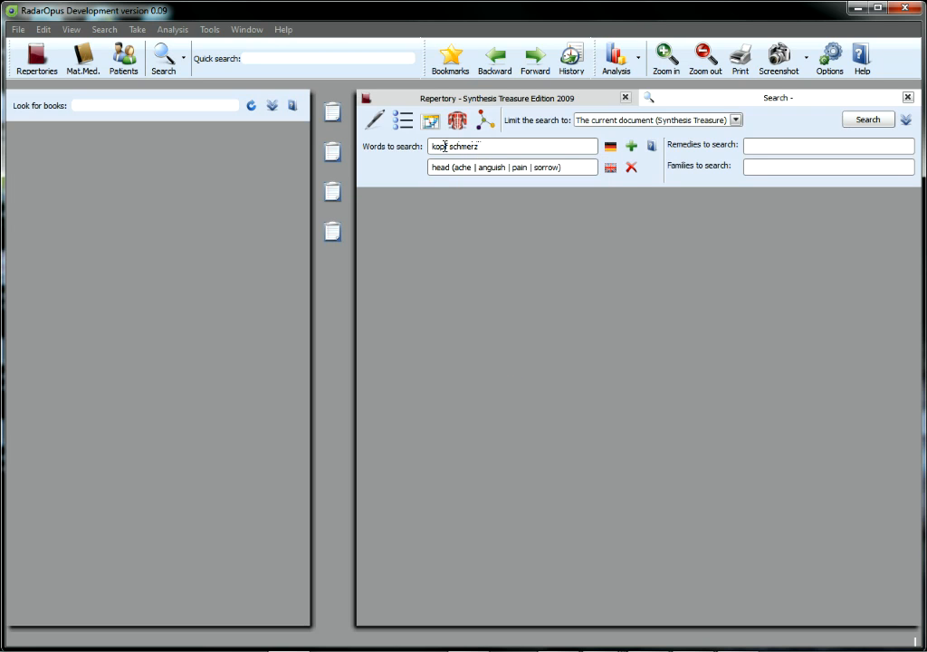
pyautogui.write('morge')
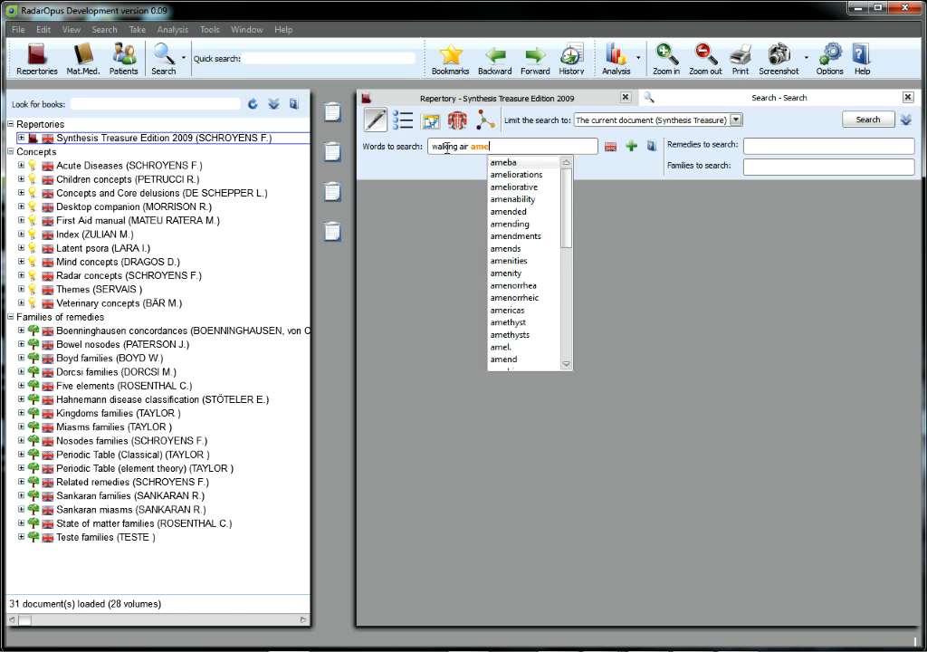
# - Limit the 'walking air amel' search to All Materia Medica and run it
pyautogui.click(735, 119)
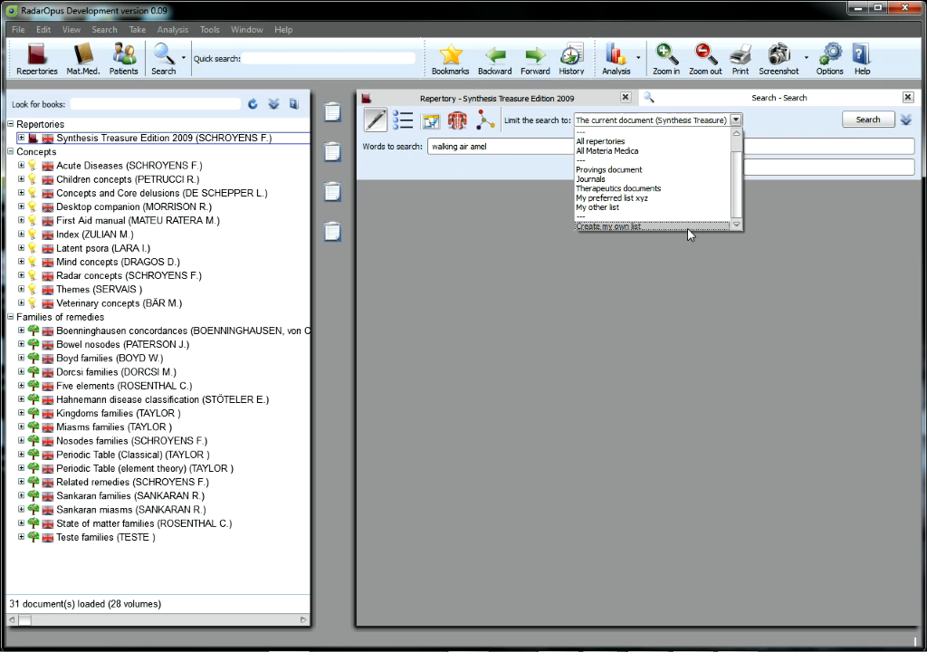
pyautogui.click(607, 150)
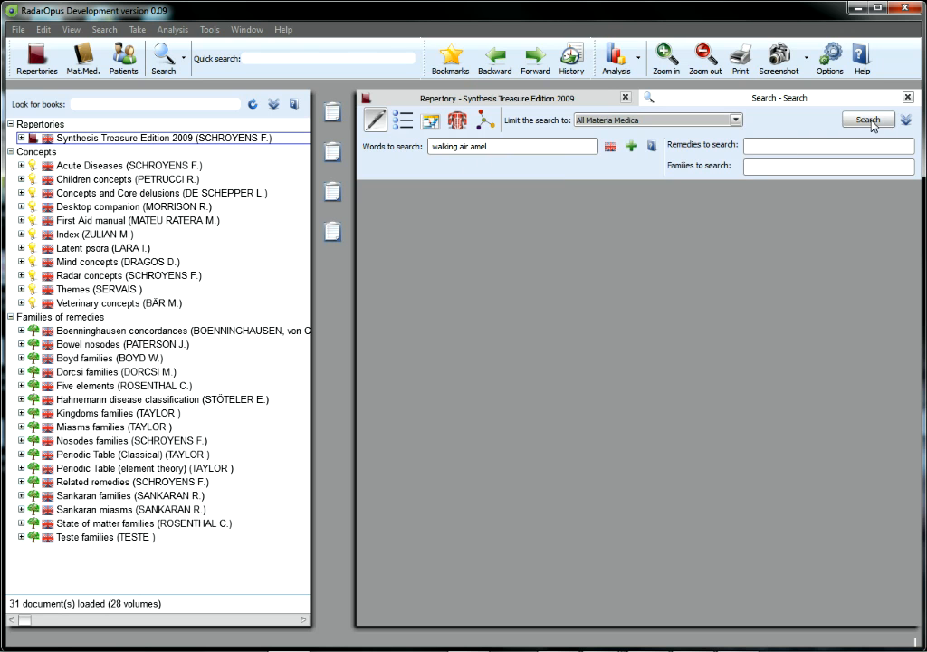
pyautogui.click(866, 119)
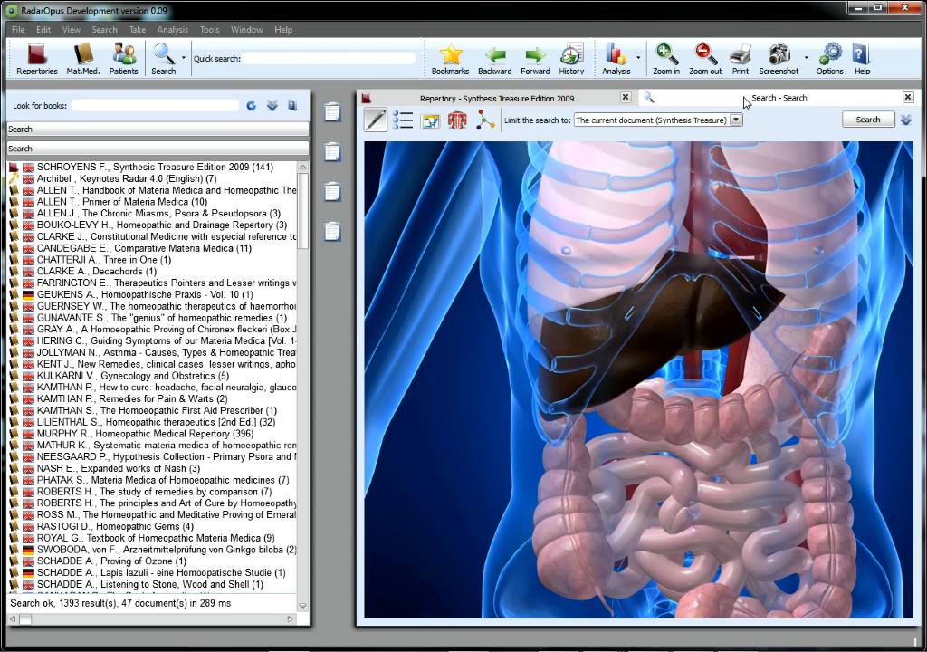
pyautogui.moveTo(433, 191)
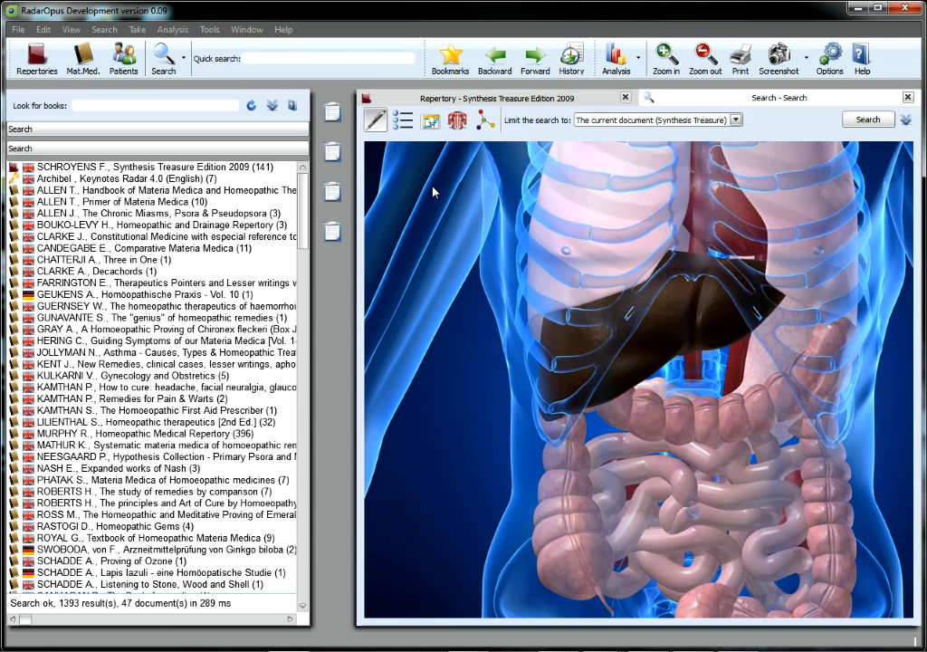
pyautogui.moveTo(615, 337)
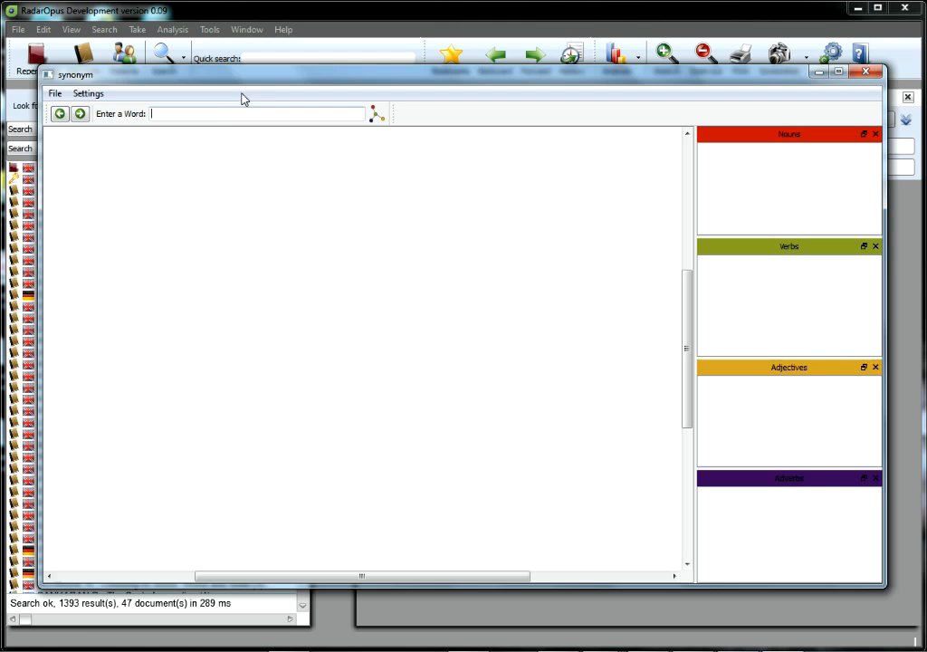
# - Enter 'fear' in the synonym finder's Enter a Word box
pyautogui.write('fear')
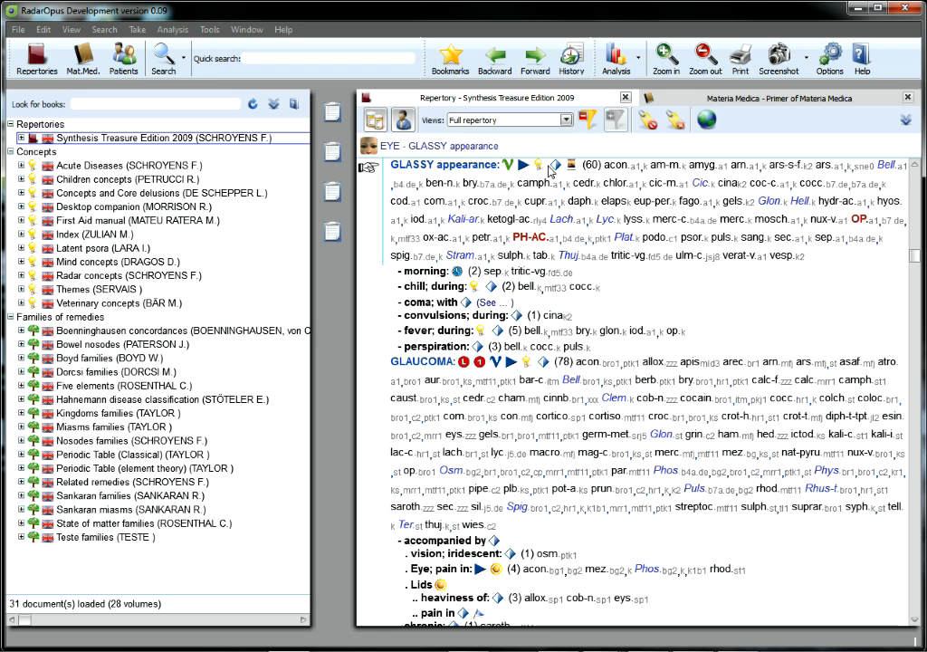
# - Open the Bronchitis document linked from Cough – Bronchi, scroll through it, and close Reader
pyautogui.click(557, 165)
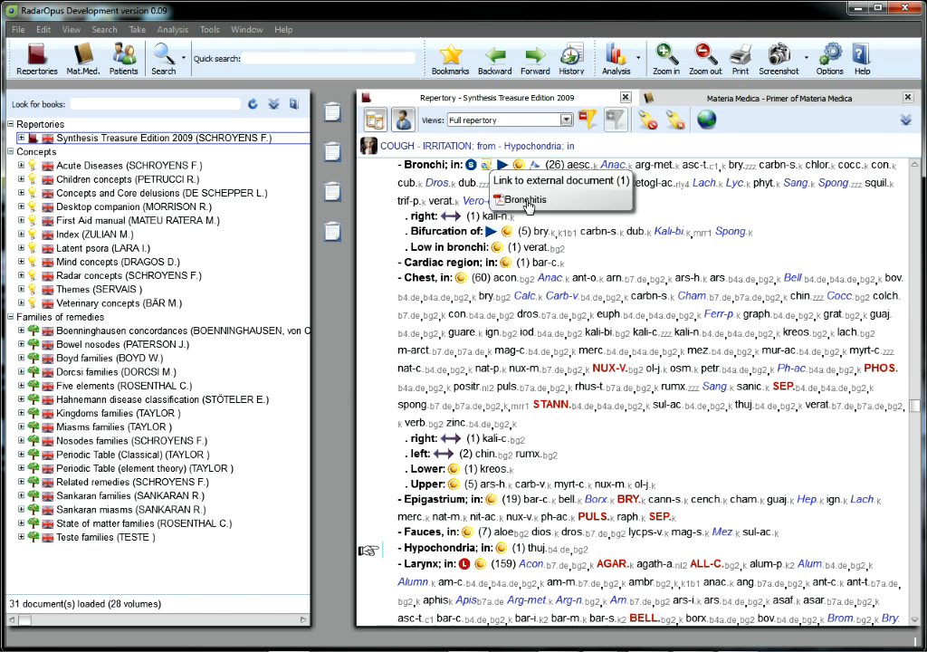
pyautogui.click(527, 199)
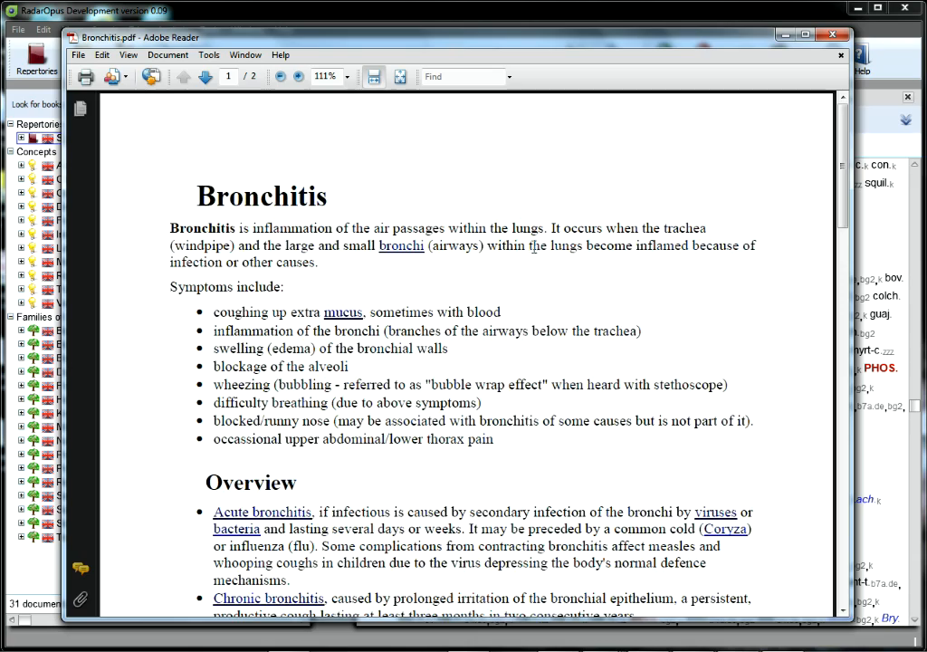
pyautogui.scroll(-3)
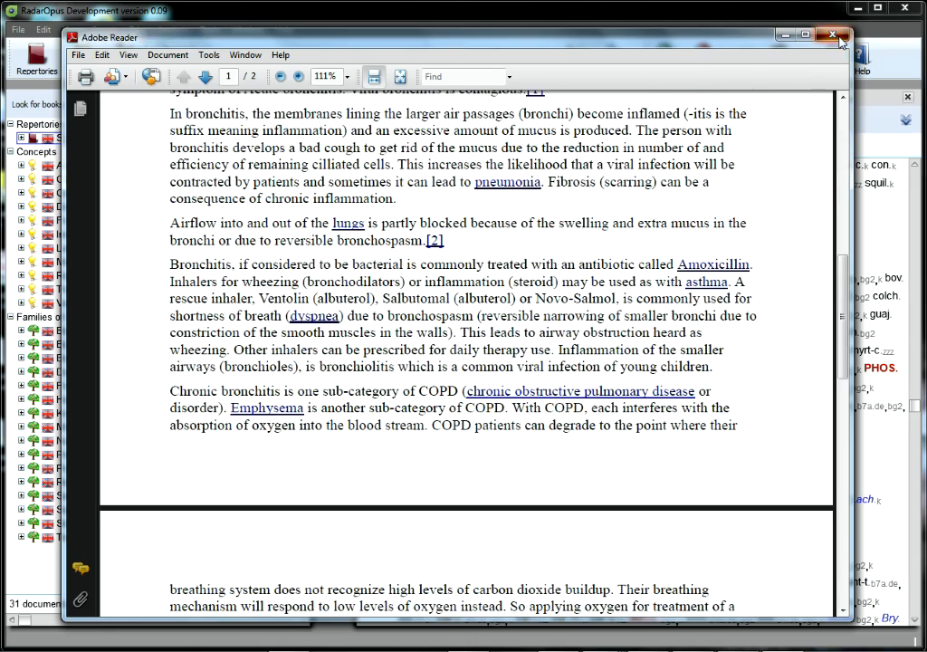
pyautogui.click(834, 35)
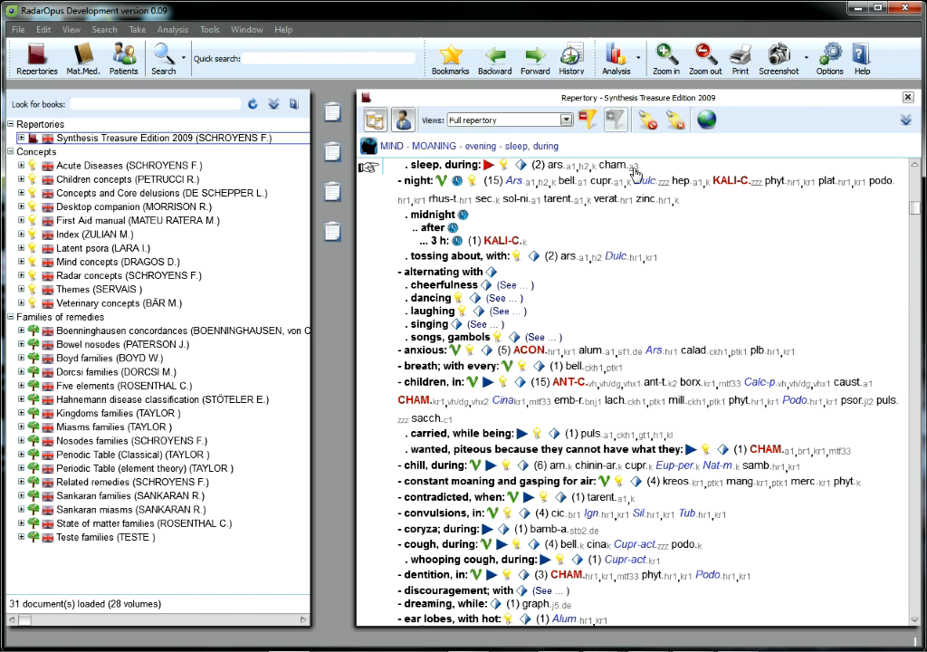
pyautogui.moveTo(628, 172)
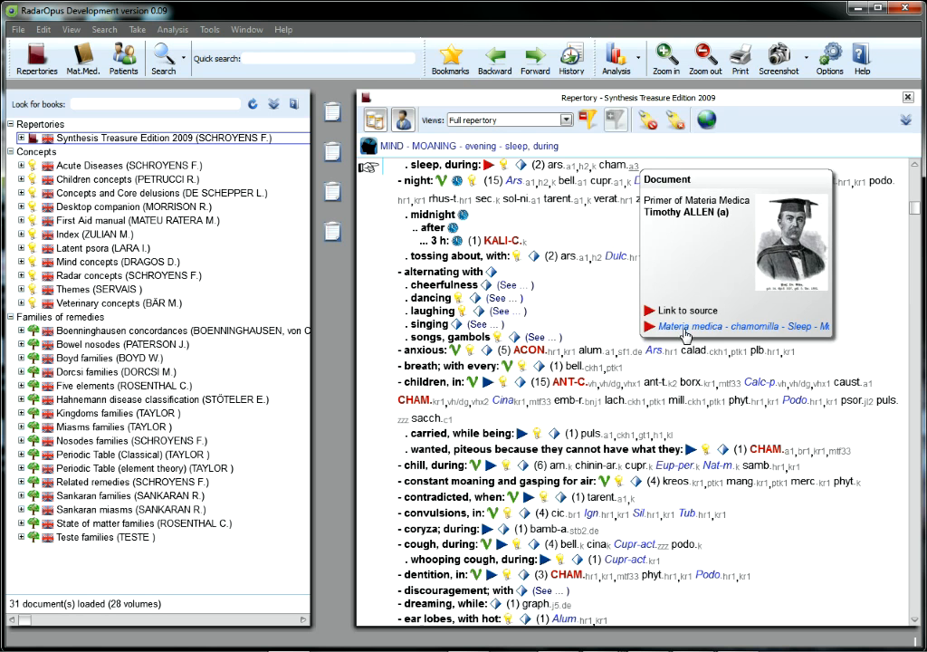
# - Open the 'Materia medica - chamomilla - Sleep' passage in Primer of Materia Medica
pyautogui.click(735, 326)
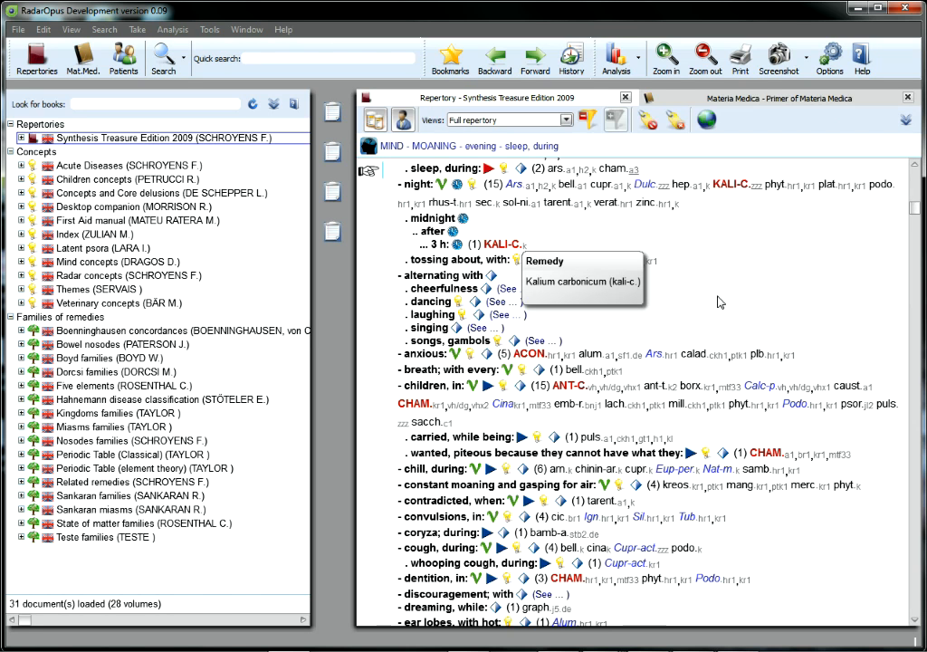
pyautogui.moveTo(740, 277)
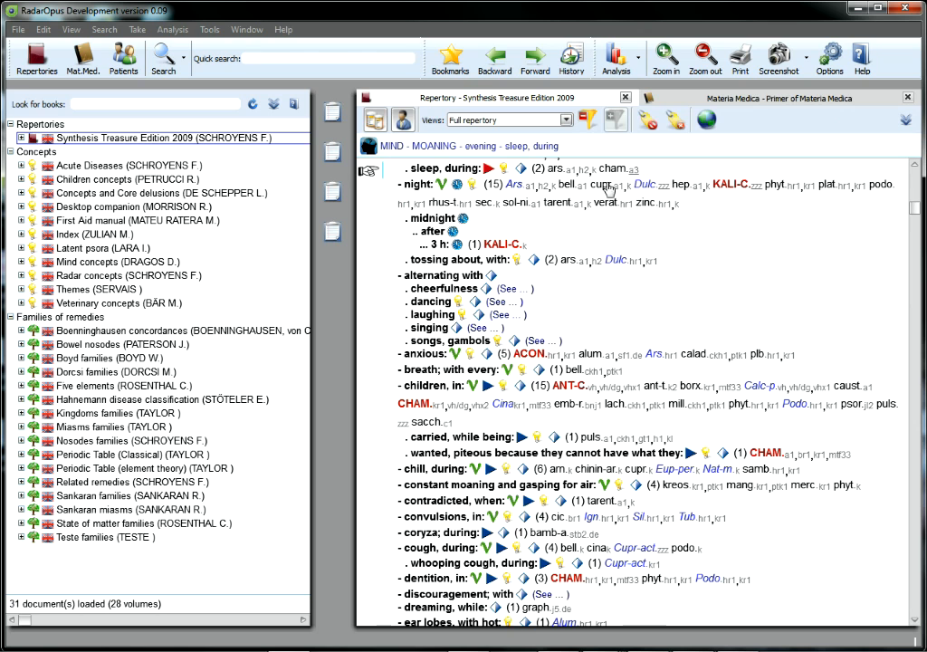
pyautogui.moveTo(607, 188)
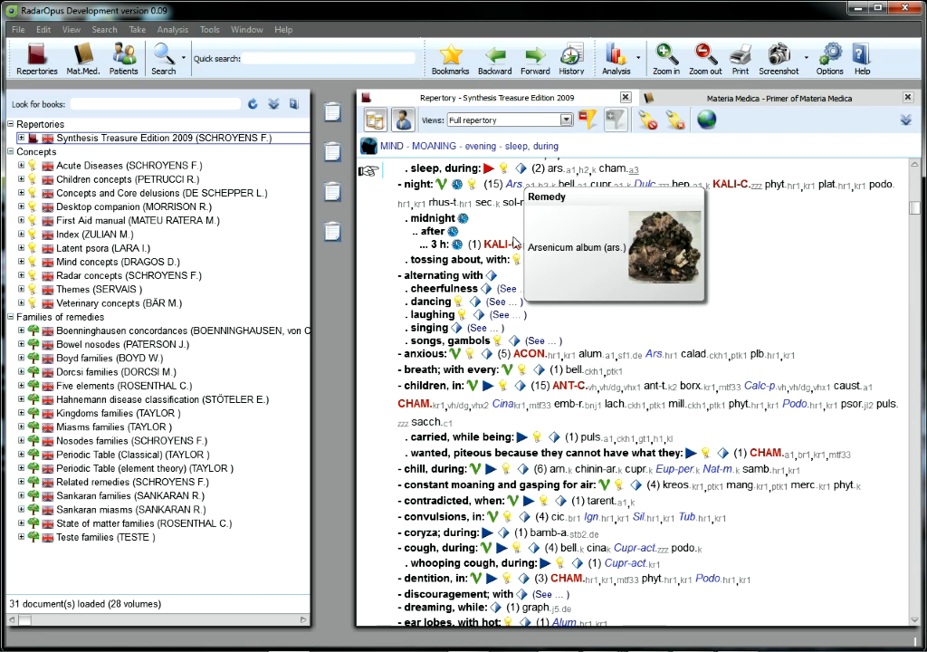
pyautogui.moveTo(788, 256)
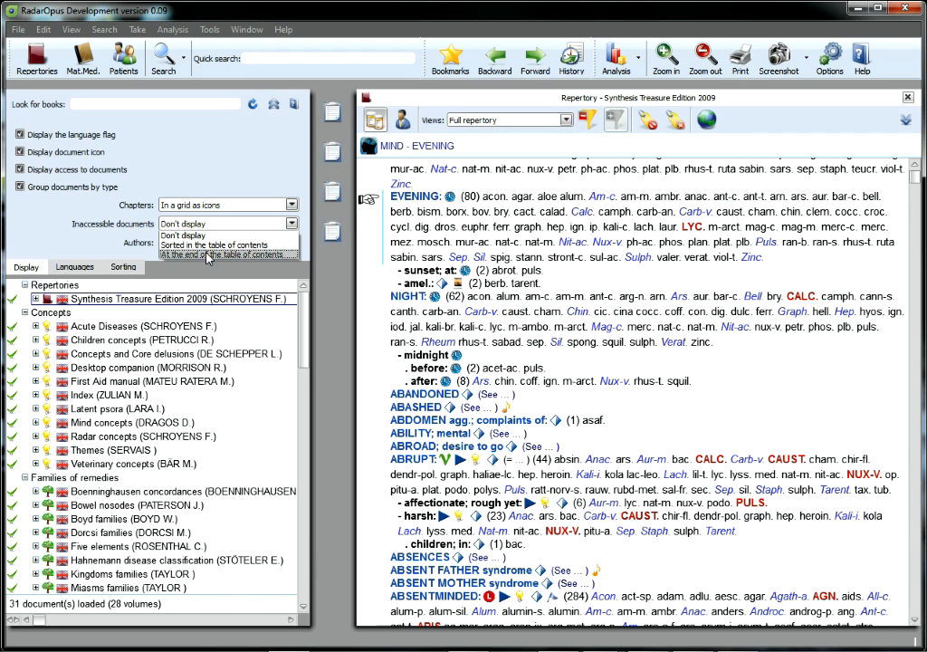
# - List inaccessible documents at the end of the table of contents and scroll the Materia Medica list
pyautogui.click(226, 254)
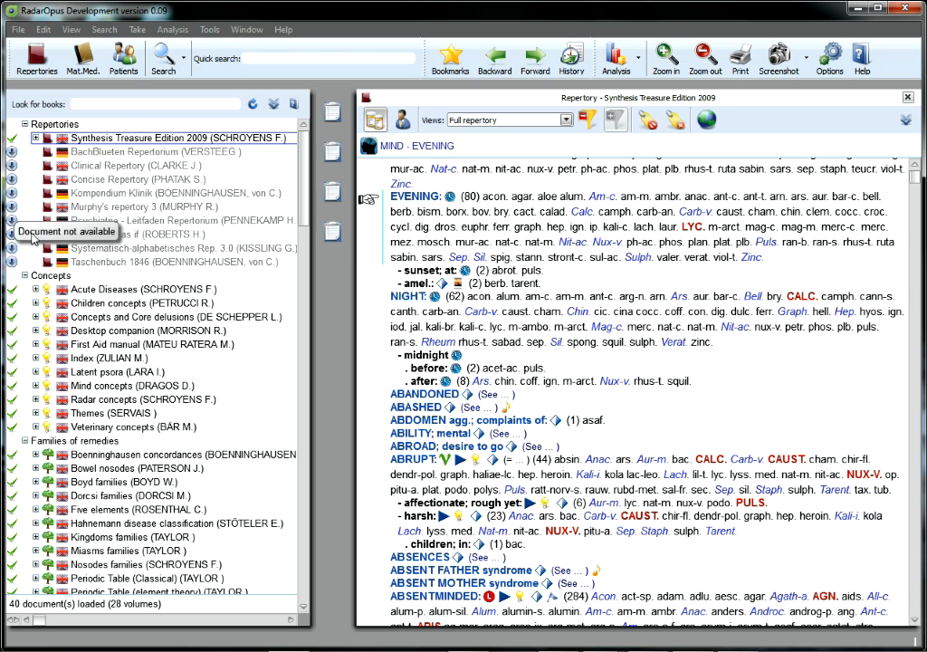
pyautogui.moveTo(175, 272)
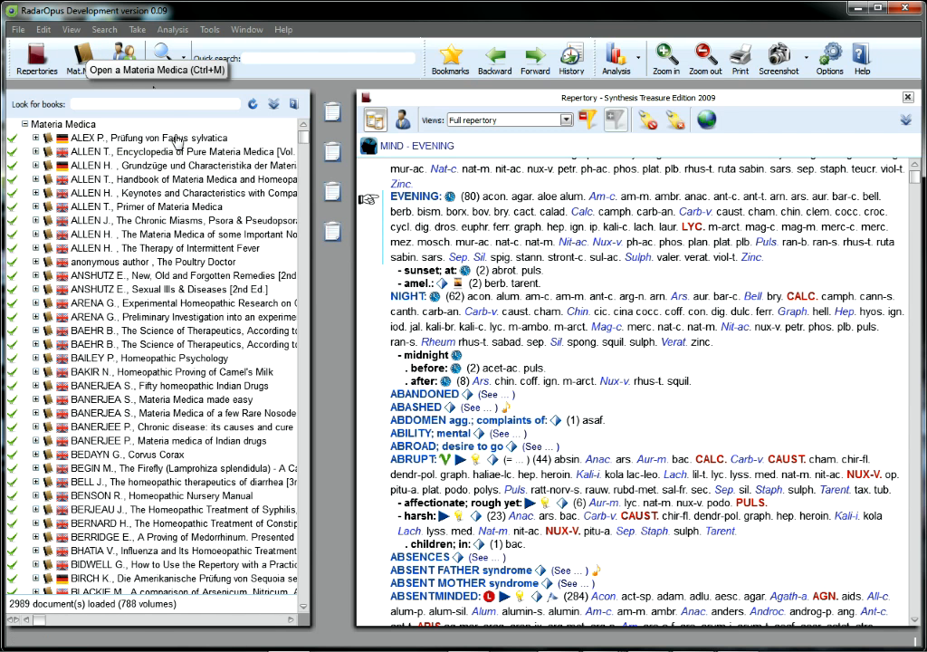
pyautogui.moveTo(293, 496)
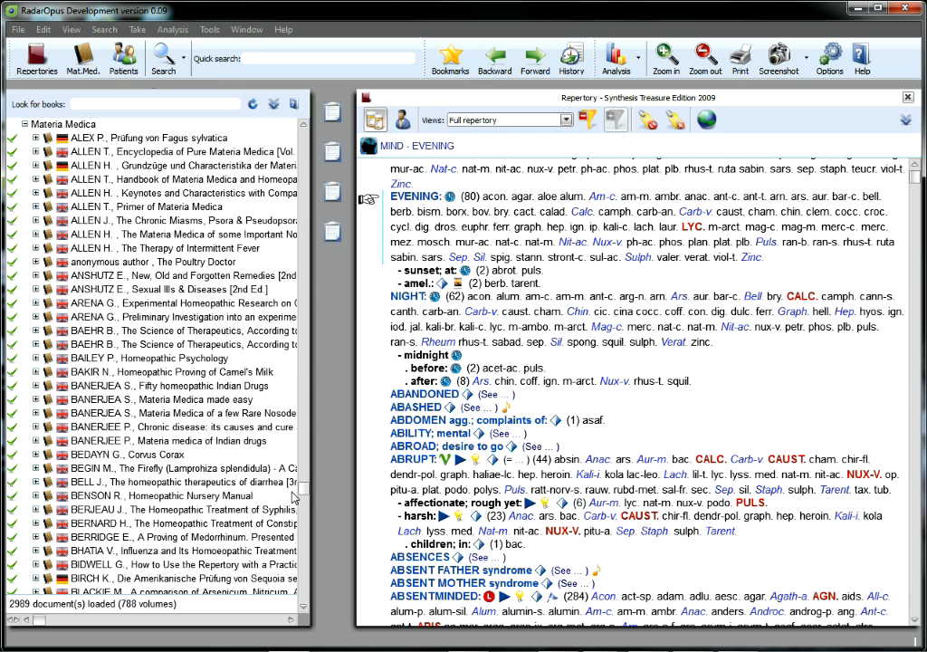
pyautogui.scroll(-3)
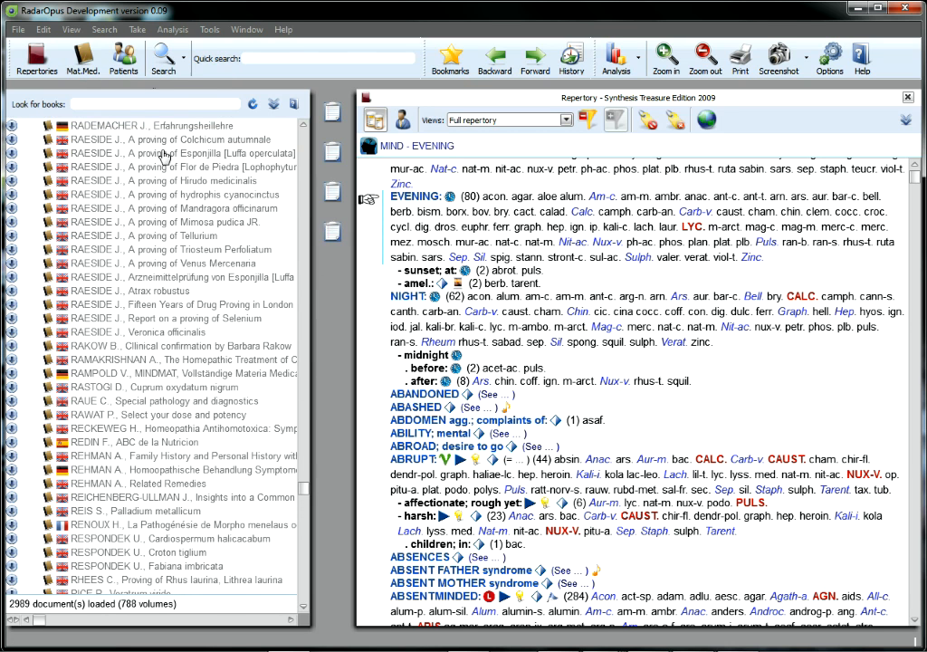
pyautogui.moveTo(17, 134)
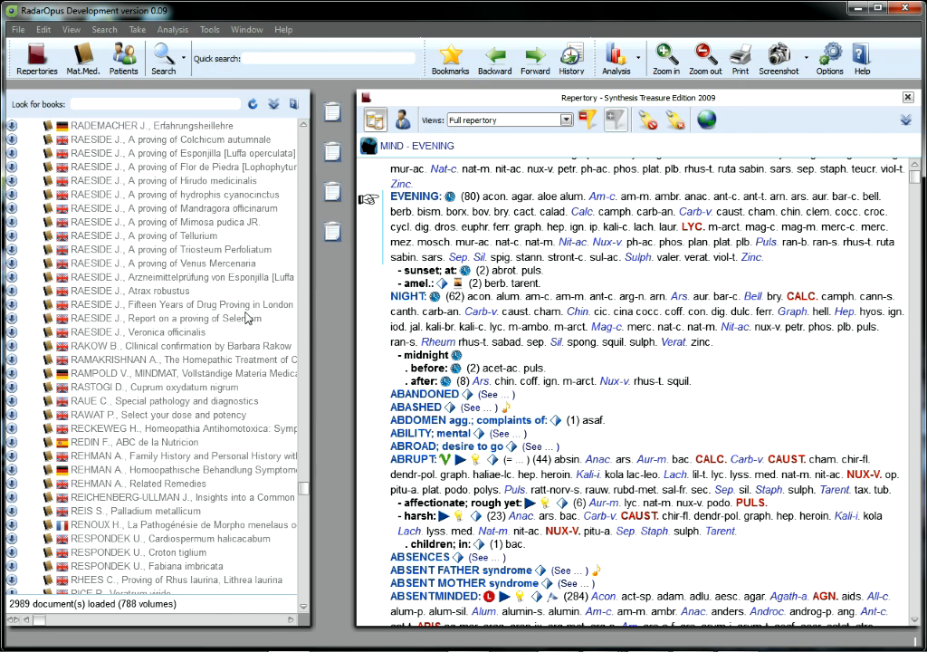
pyautogui.moveTo(304, 328)
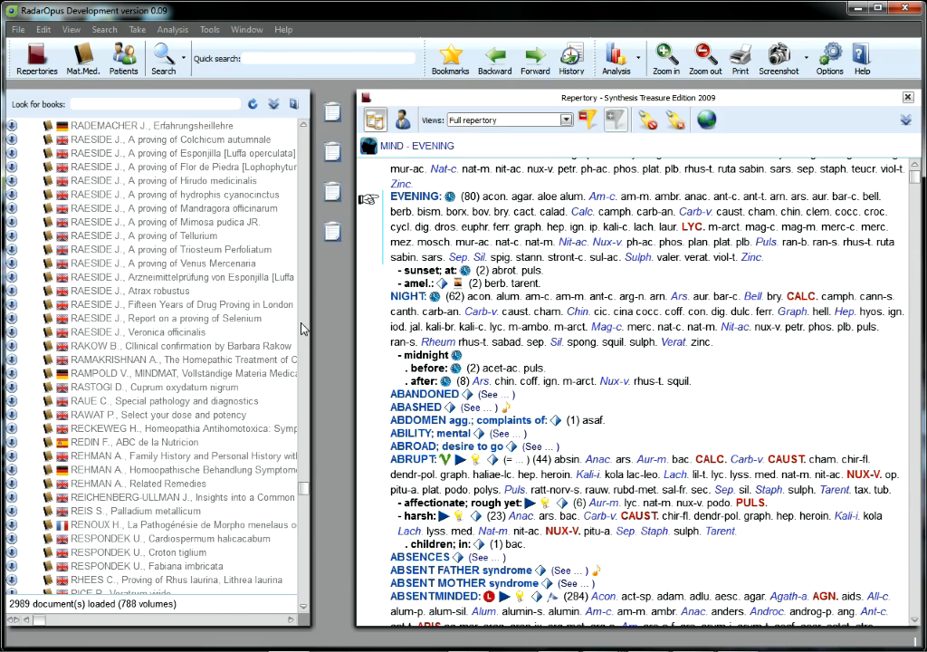